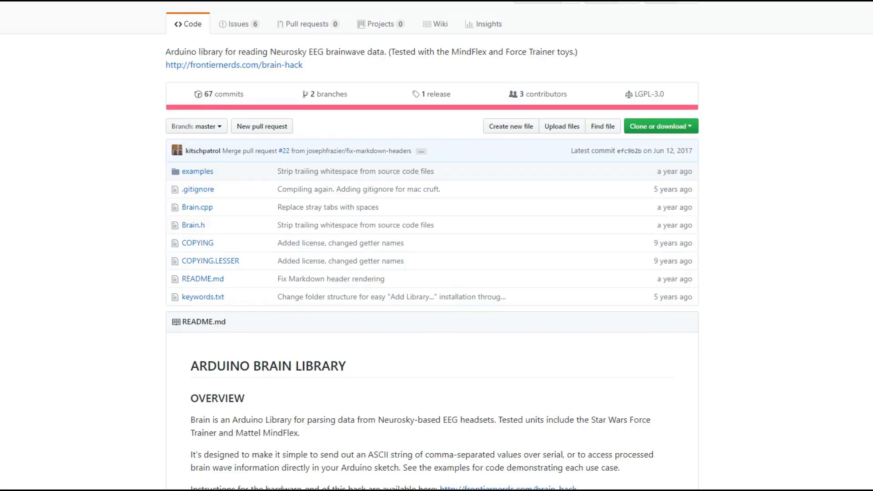
scroll(down, 3)
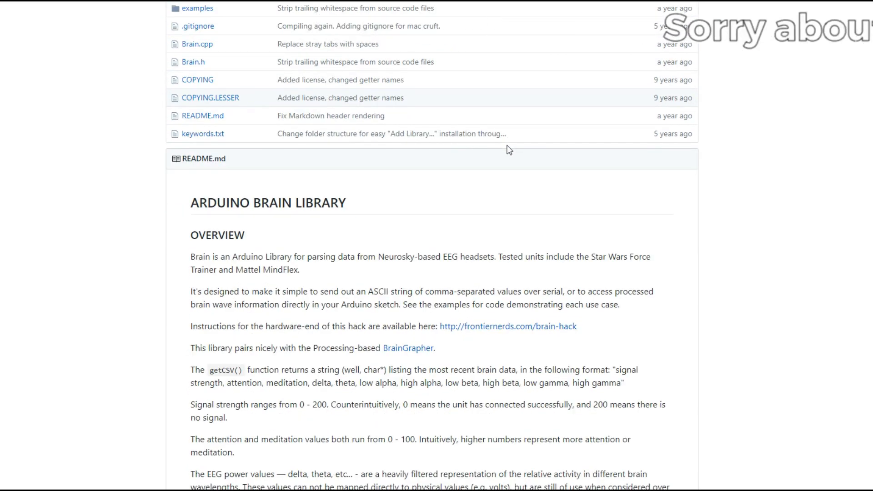
scroll(down, 3)
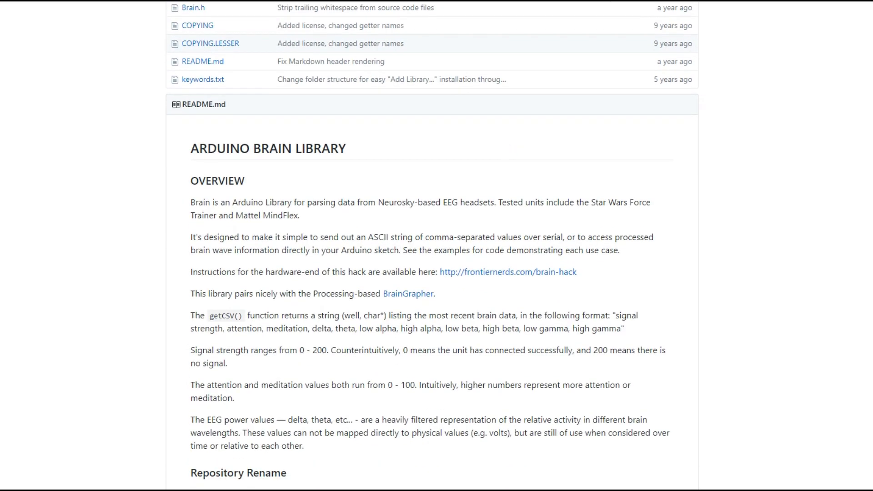
scroll(down, 3)
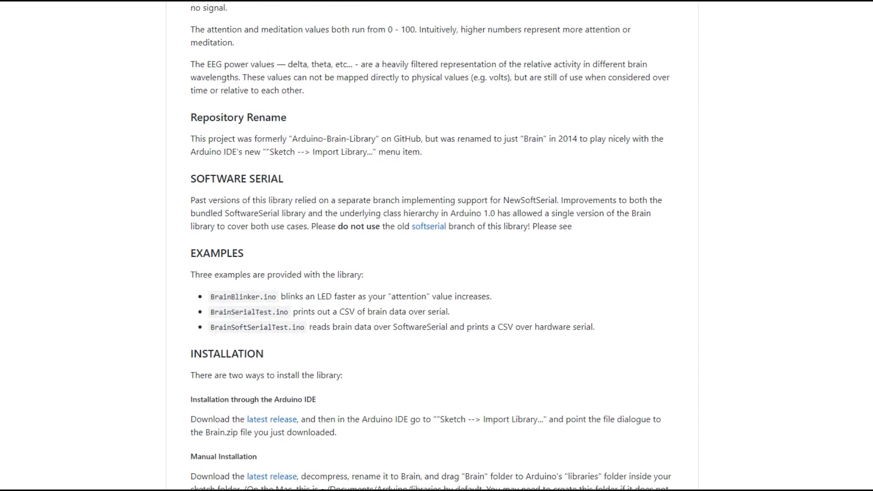
scroll(down, 3)
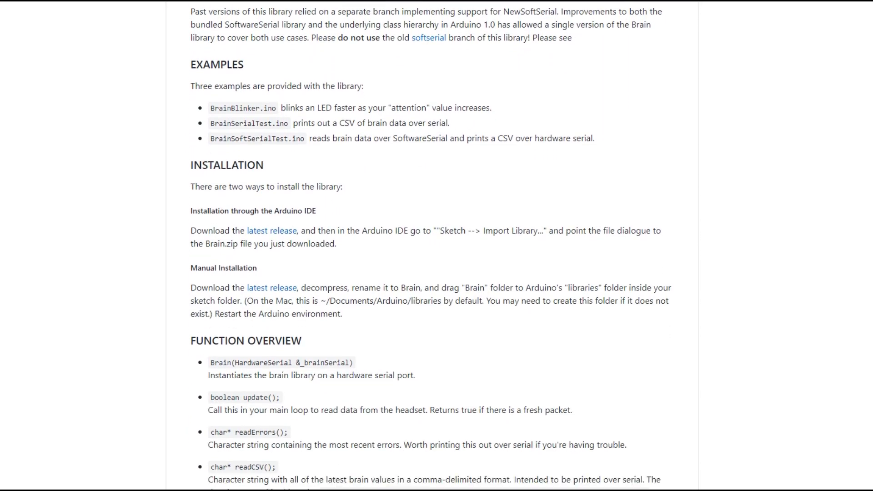